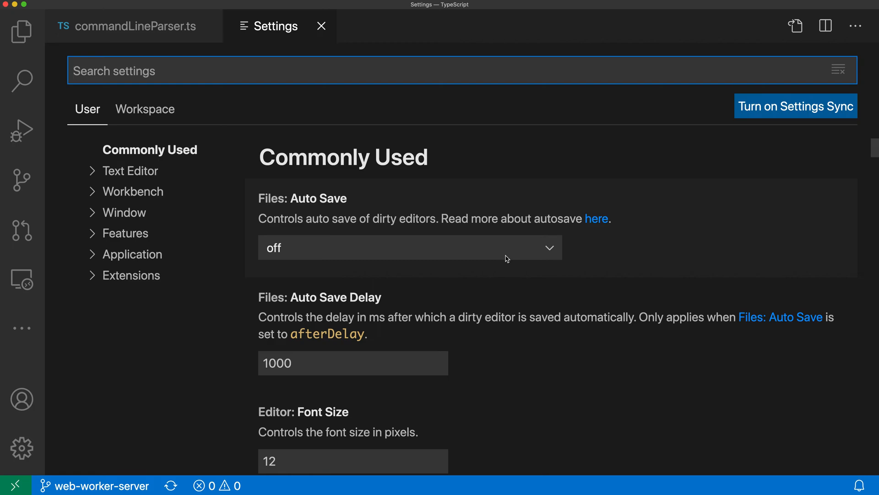
mouse_move(482, 248)
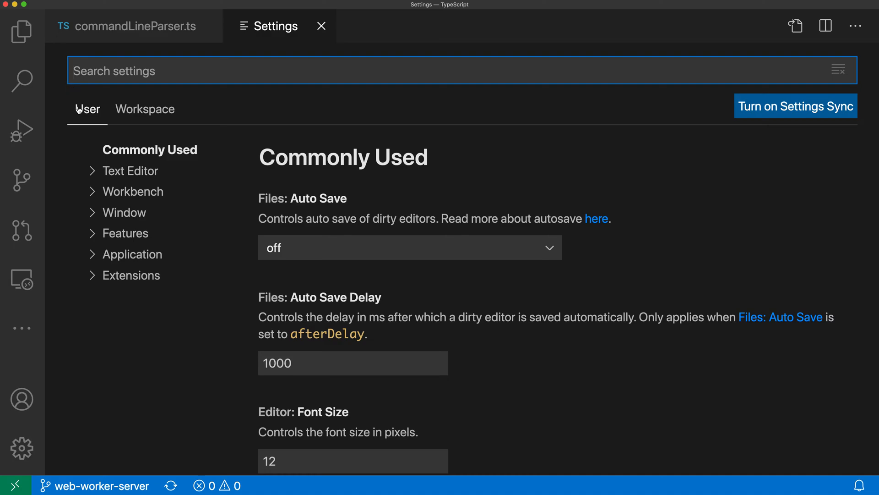
mouse_move(141, 114)
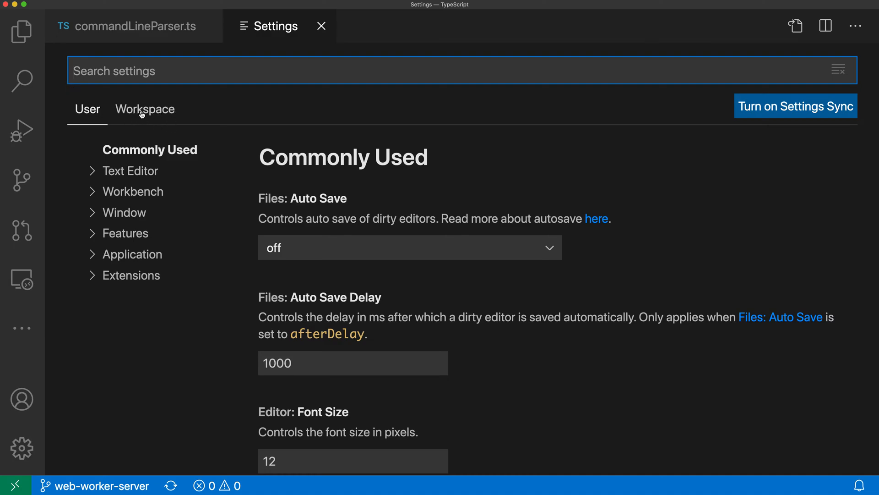
Open the Workspace tab of the Settings editor.
click(145, 109)
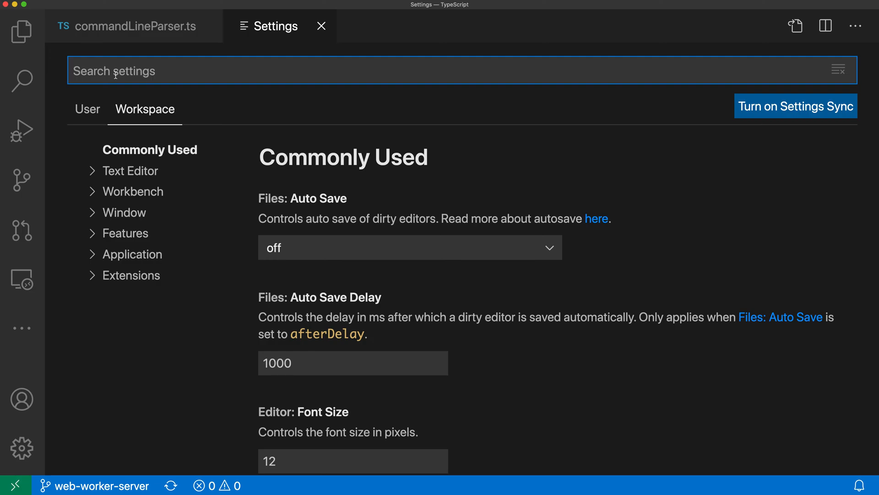
Search settings for 'color theme' and set the workspace Color Theme to Monokai.
text(color theme)
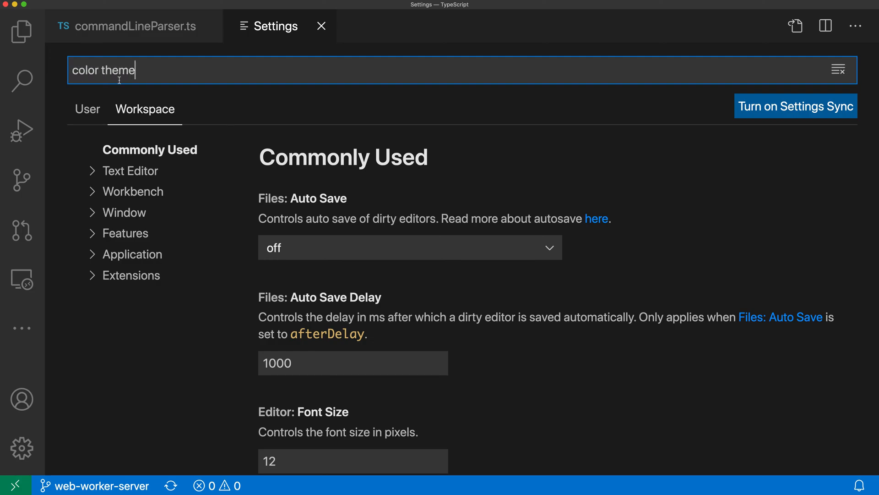
key(Return)
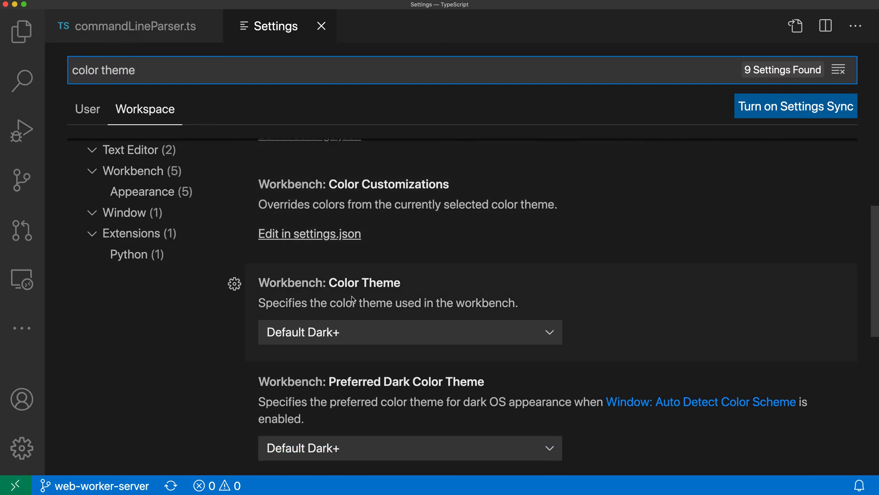
click(409, 332)
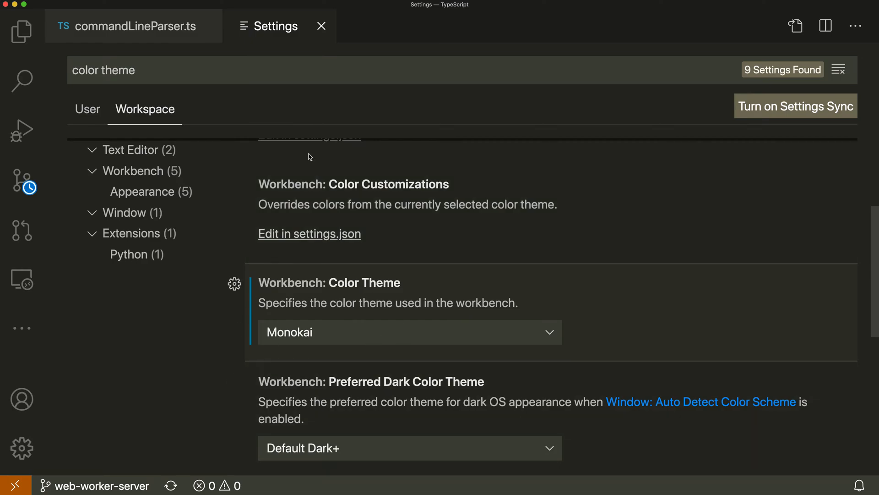
mouse_move(187, 342)
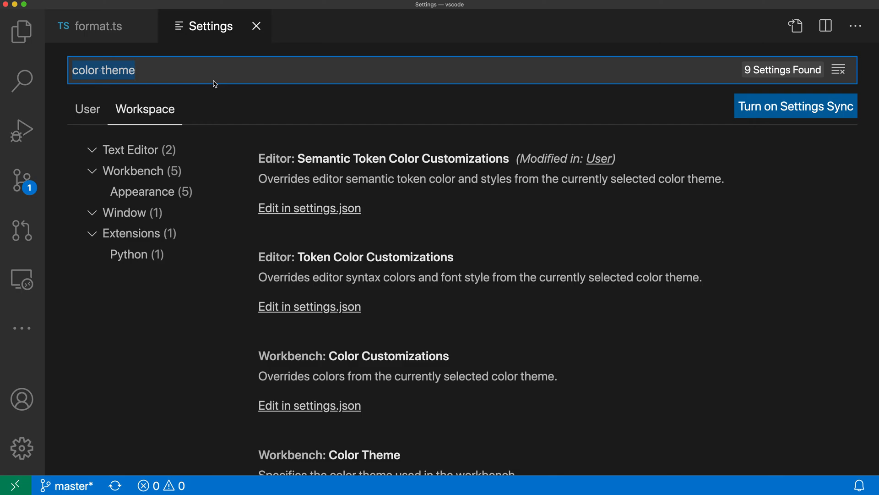
Change the vscode workspace's Color Theme from Default Dark+ to Monokai Dimmed.
scroll(down, 3)
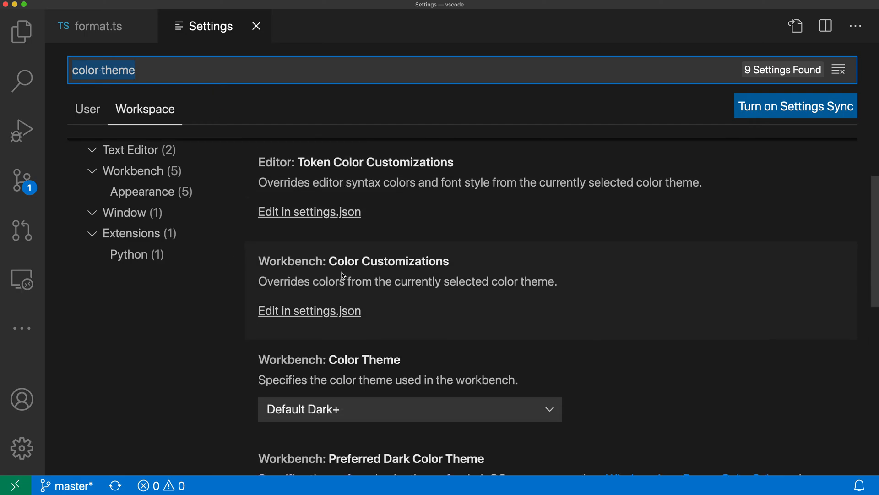
mouse_move(297, 231)
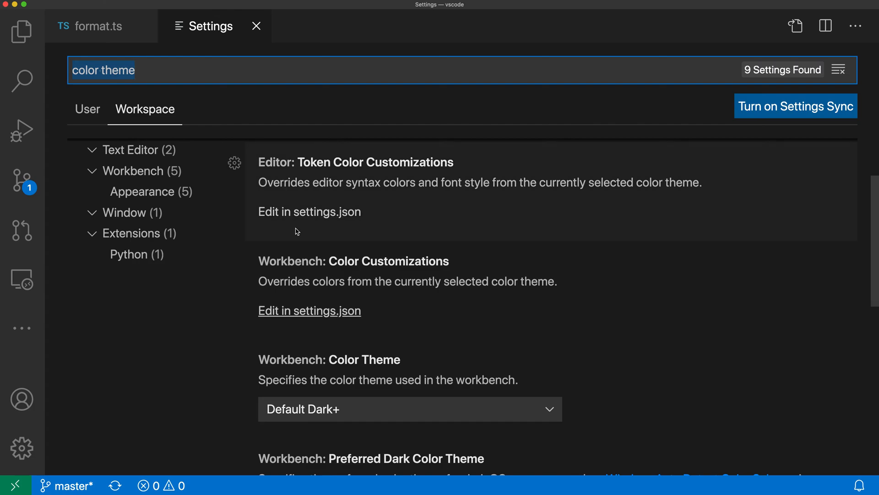
mouse_move(337, 409)
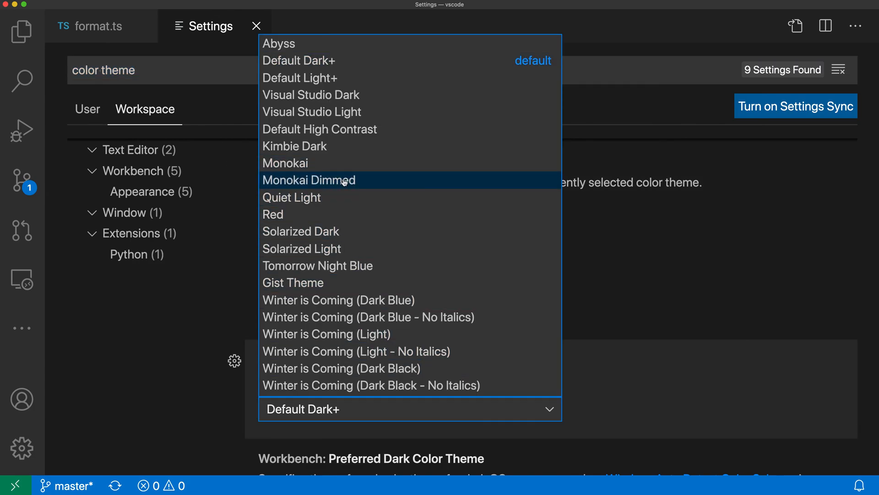
click(308, 180)
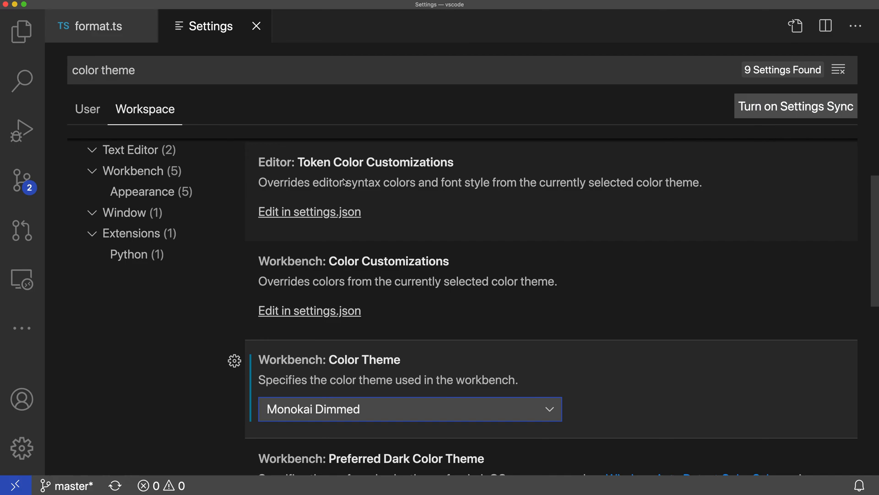
mouse_move(457, 295)
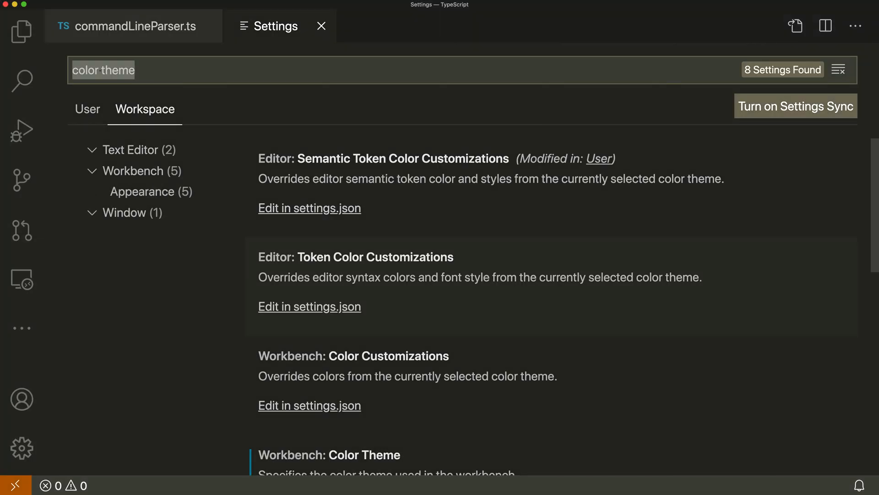
Scroll the TypeScript Workspace settings to Color Theme, confirming it still reads Monokai.
scroll(down, 3)
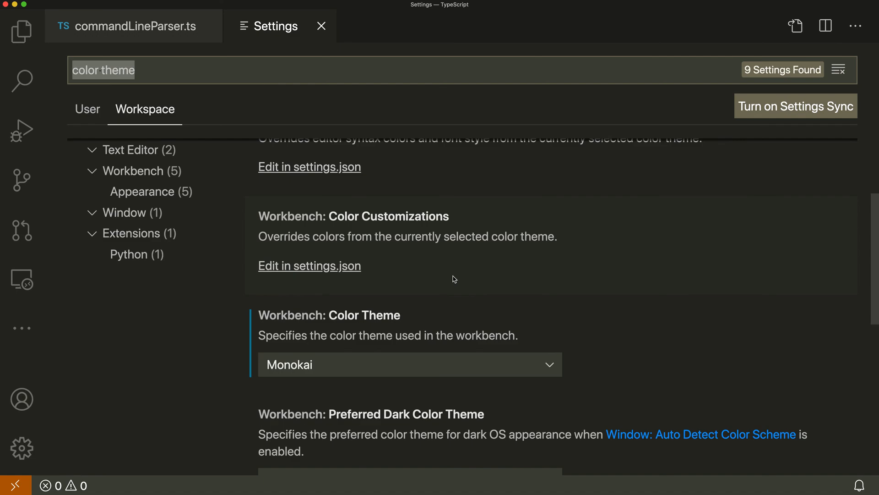
scroll(down, 3)
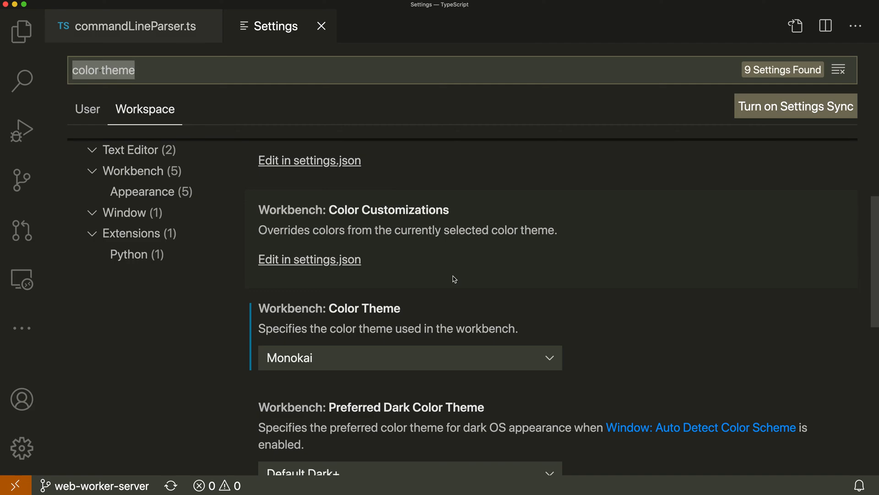
mouse_move(410, 292)
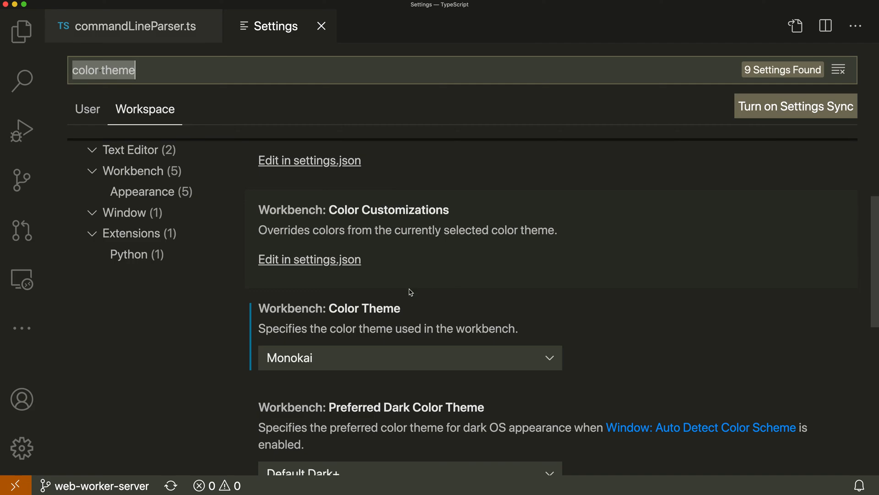
mouse_move(368, 308)
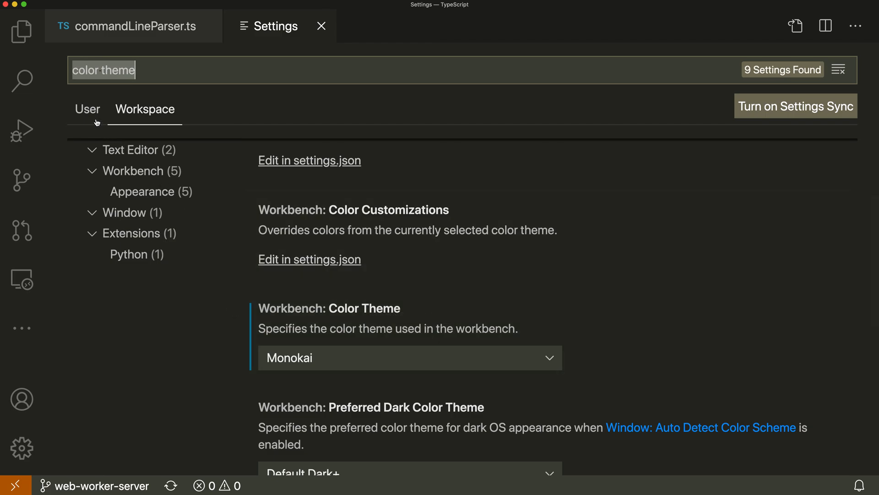
Open the User tab, showing Color Theme Default Dark+ marked 'Modified in: Workspace'.
click(87, 109)
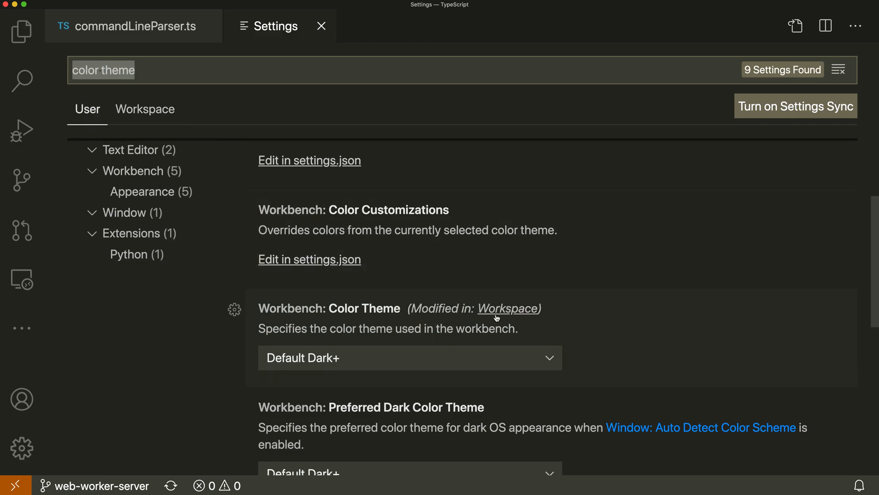
mouse_move(438, 344)
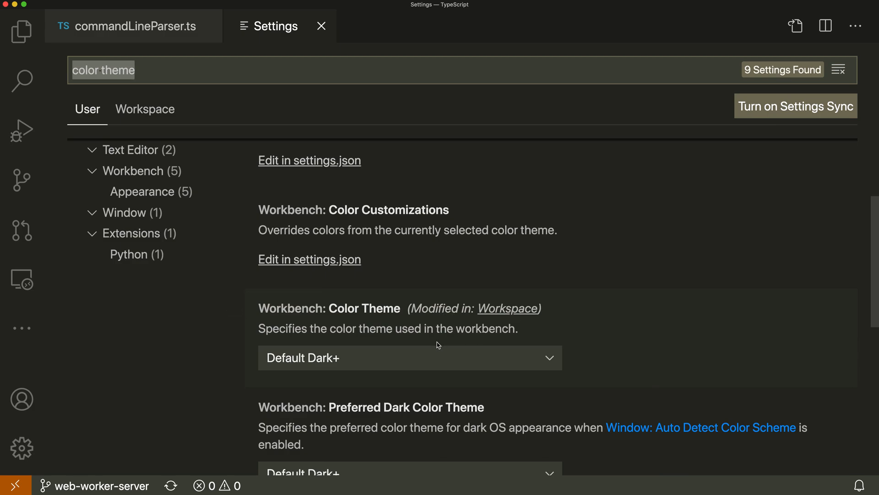